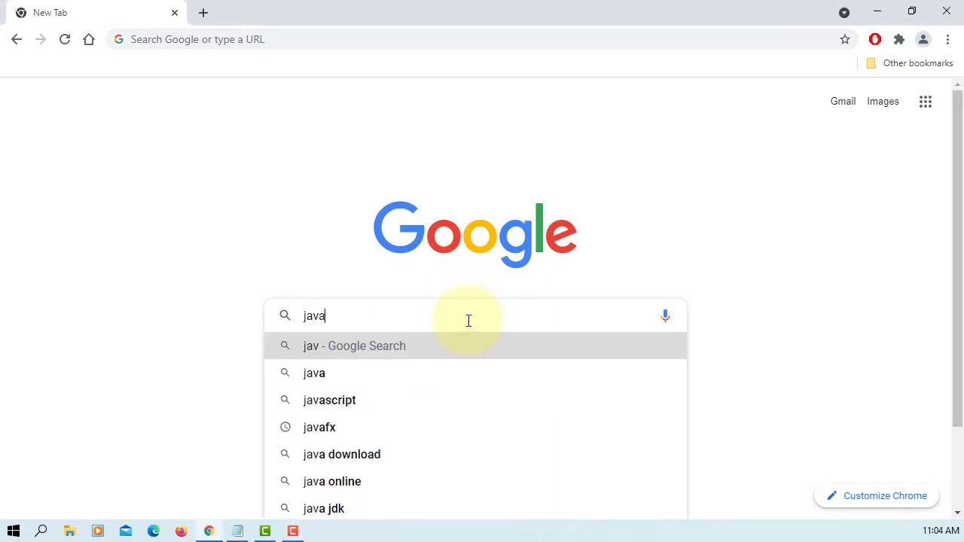
# Search Google for 'javafx' and open the openjfx.io site
pyautogui.click(319, 426)
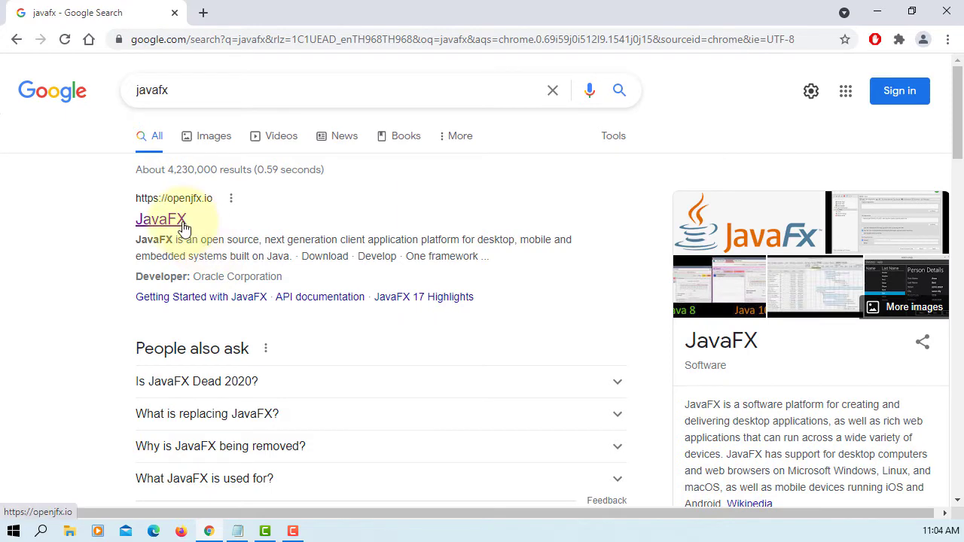
pyautogui.click(161, 218)
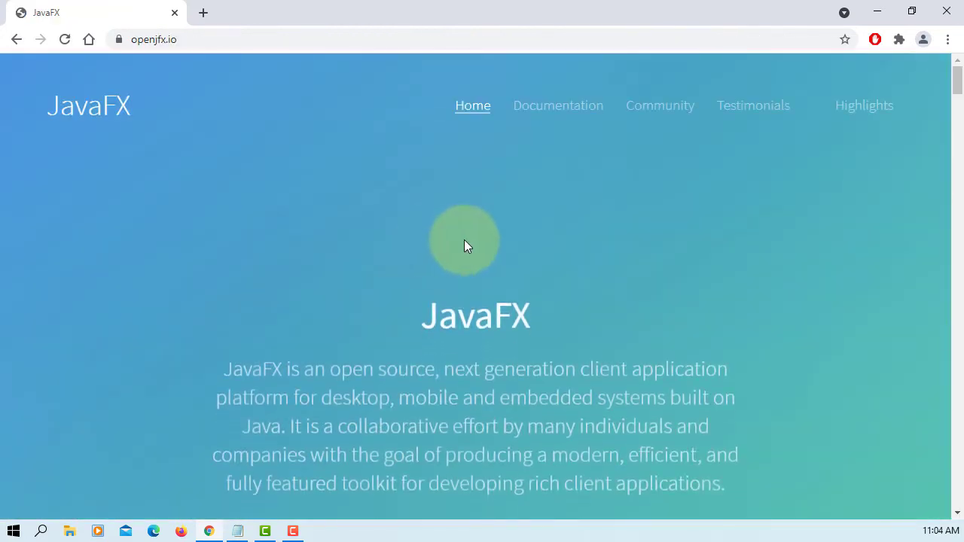
pyautogui.scroll(-3)
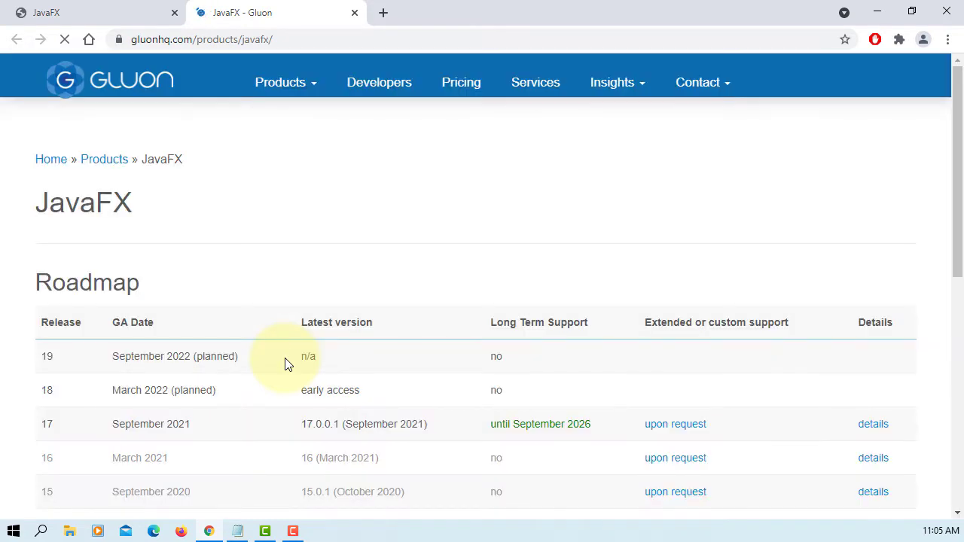
# Scroll past the Roadmap table to the JavaFX 17.0.0.1 LTS Downloads section
pyautogui.scroll(-3)
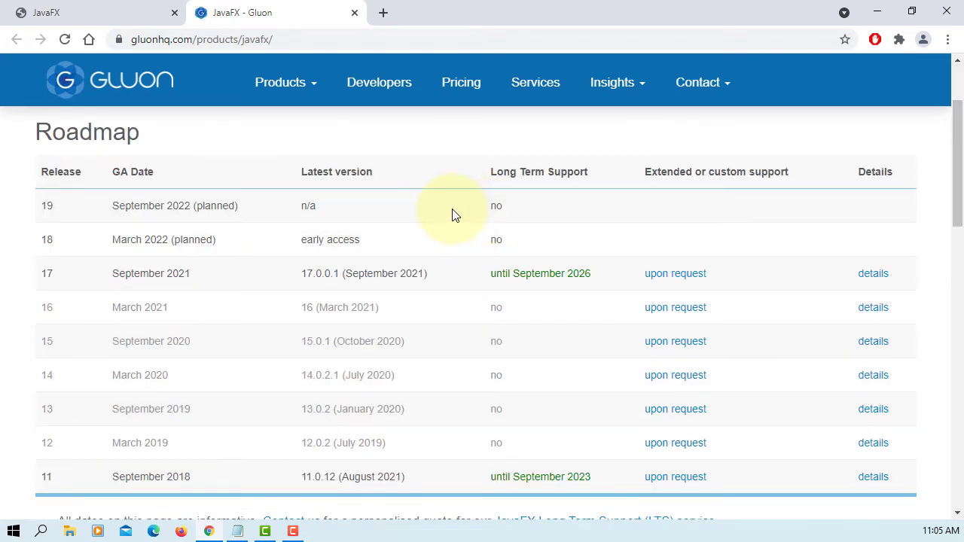
pyautogui.moveTo(411, 271)
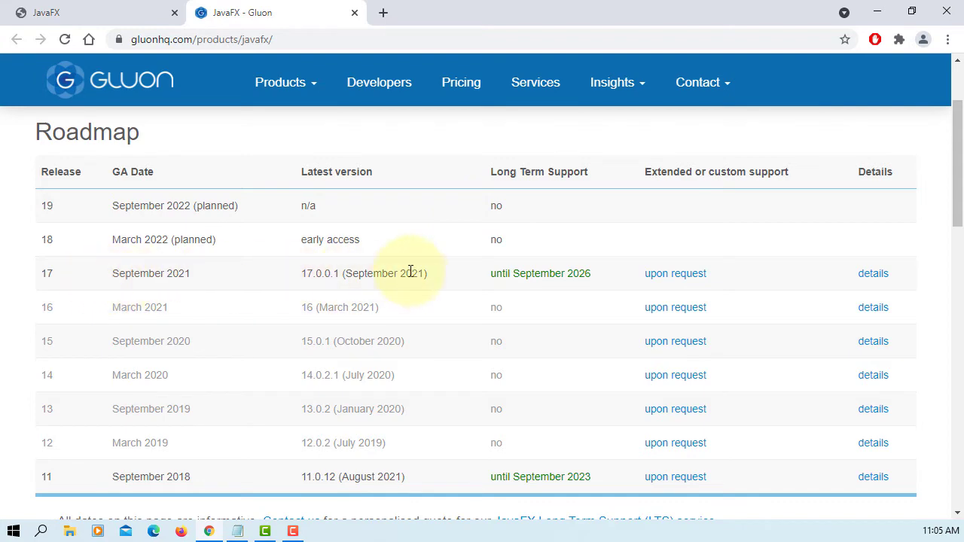
pyautogui.moveTo(422, 290)
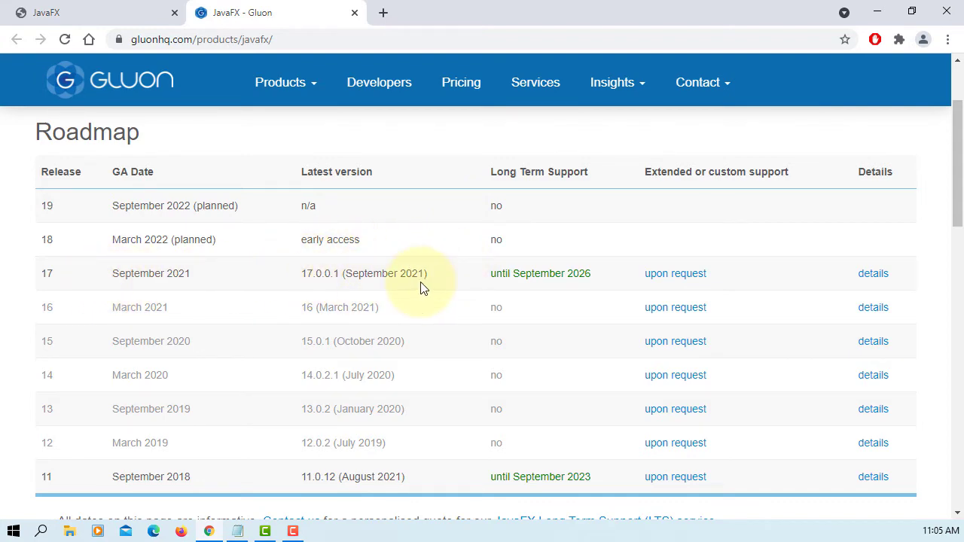
pyautogui.scroll(-3)
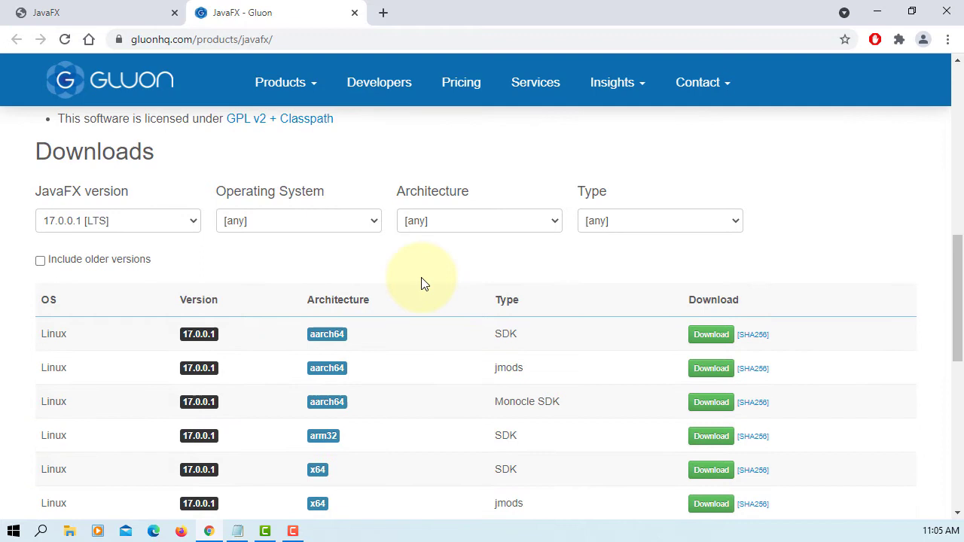
pyautogui.moveTo(95, 231)
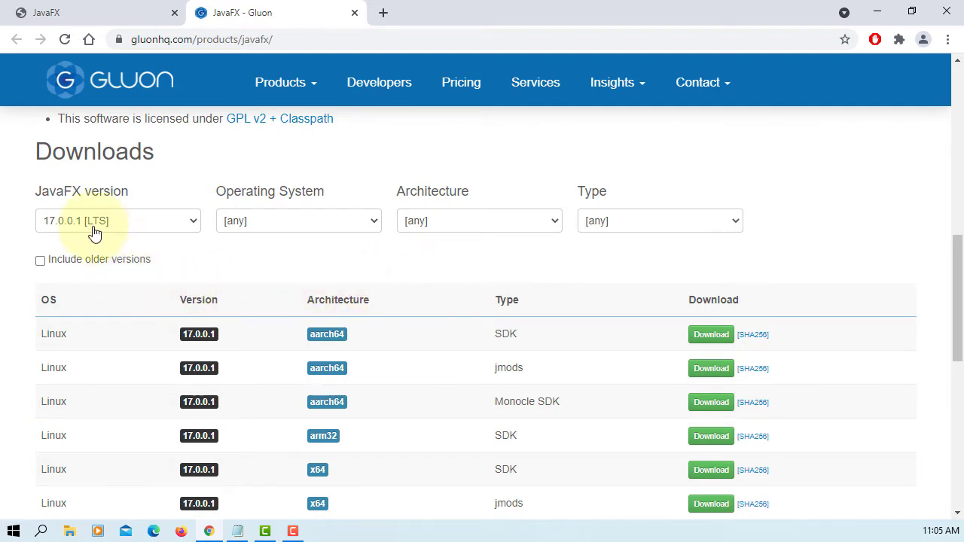
pyautogui.moveTo(379, 226)
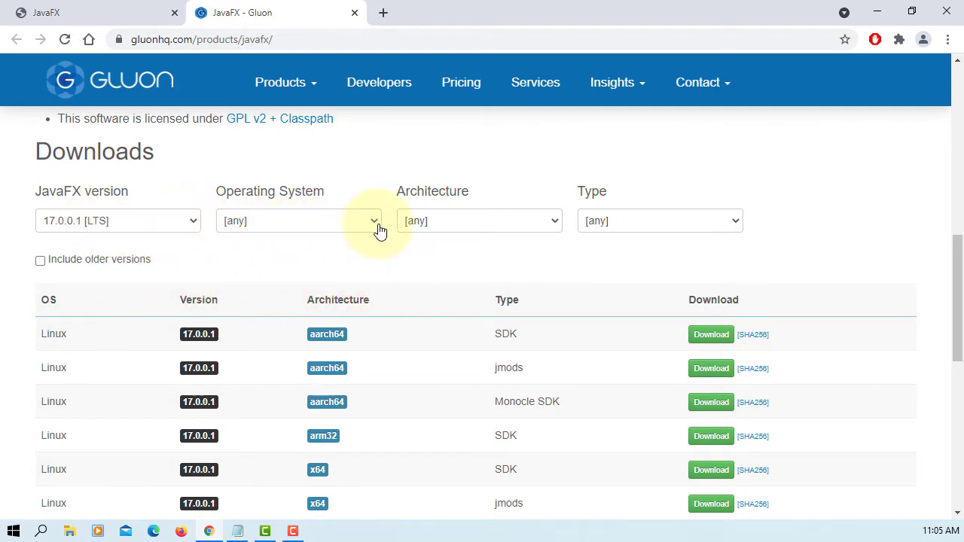
# Filter downloads to Windows x64 and download the JavaFX 17.0.0.1 SDK zip
pyautogui.click(298, 220)
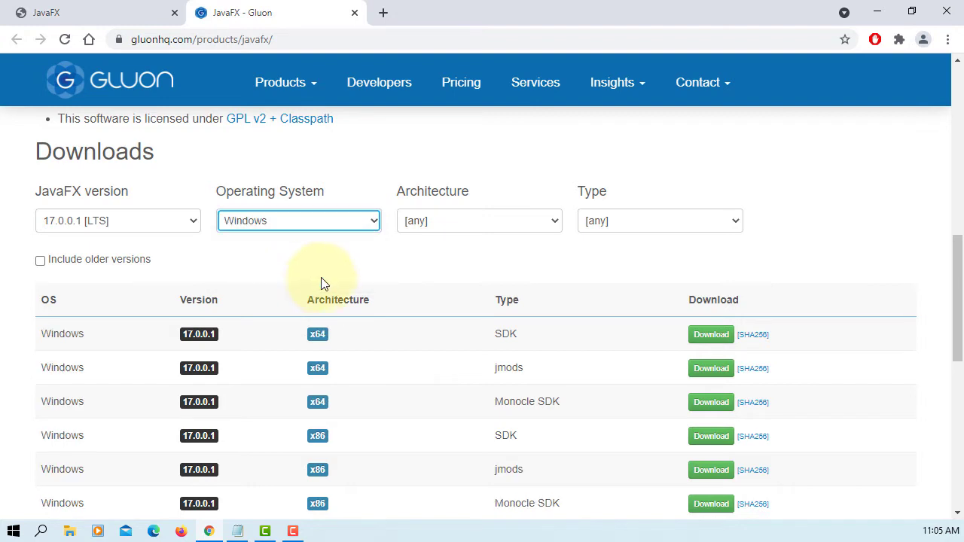
pyautogui.click(478, 221)
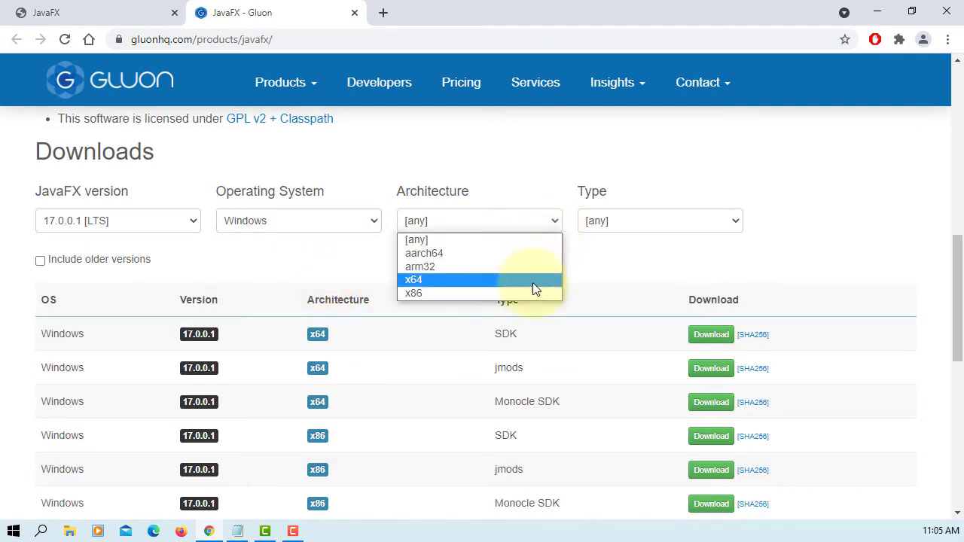
pyautogui.click(414, 280)
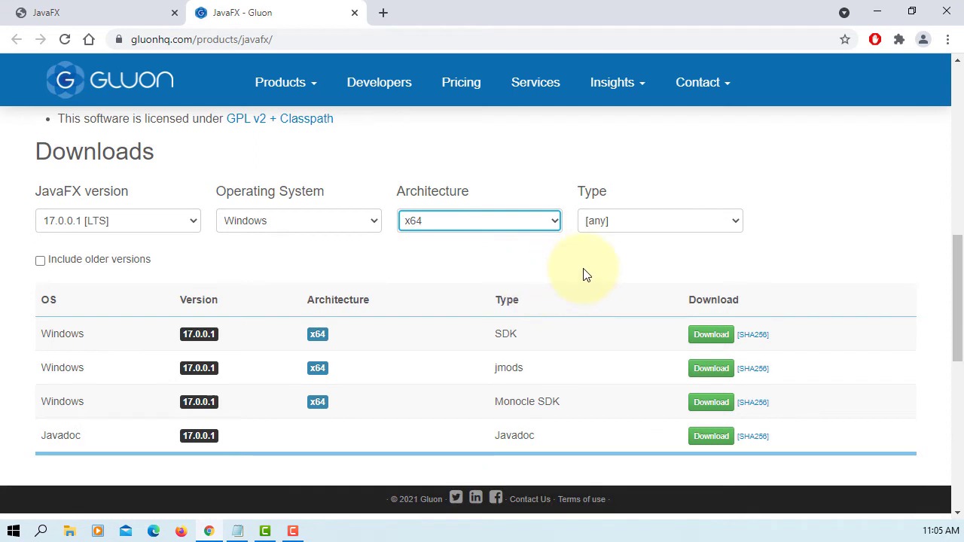
pyautogui.moveTo(576, 331)
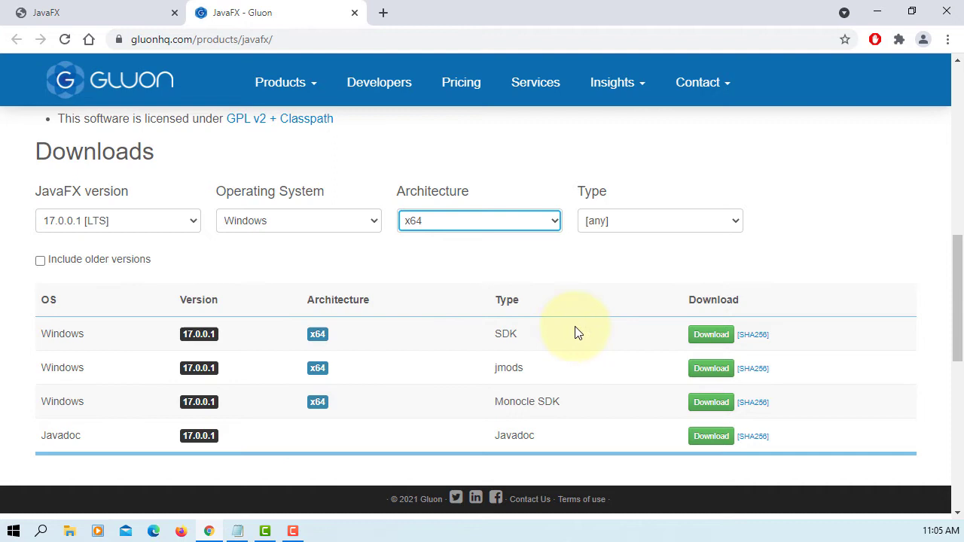
pyautogui.moveTo(710, 334)
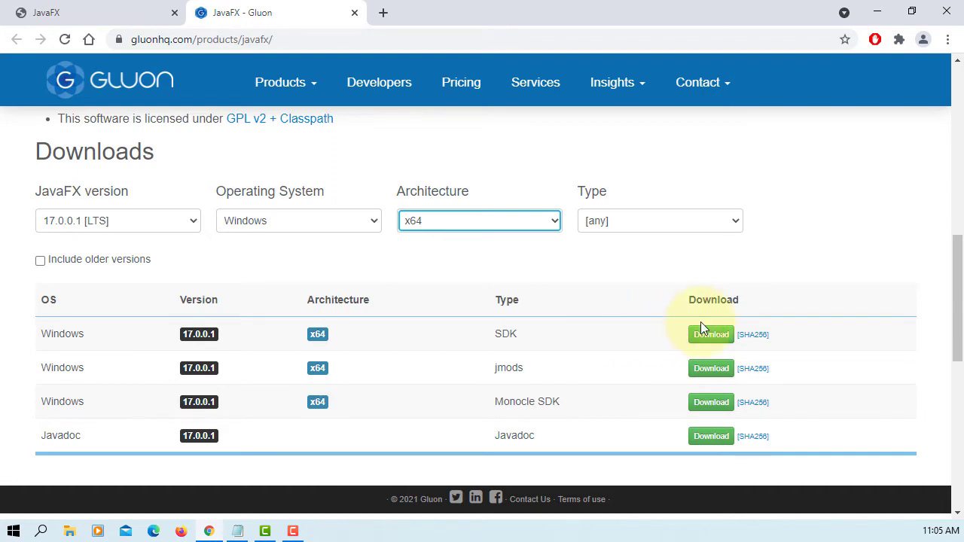
pyautogui.click(710, 334)
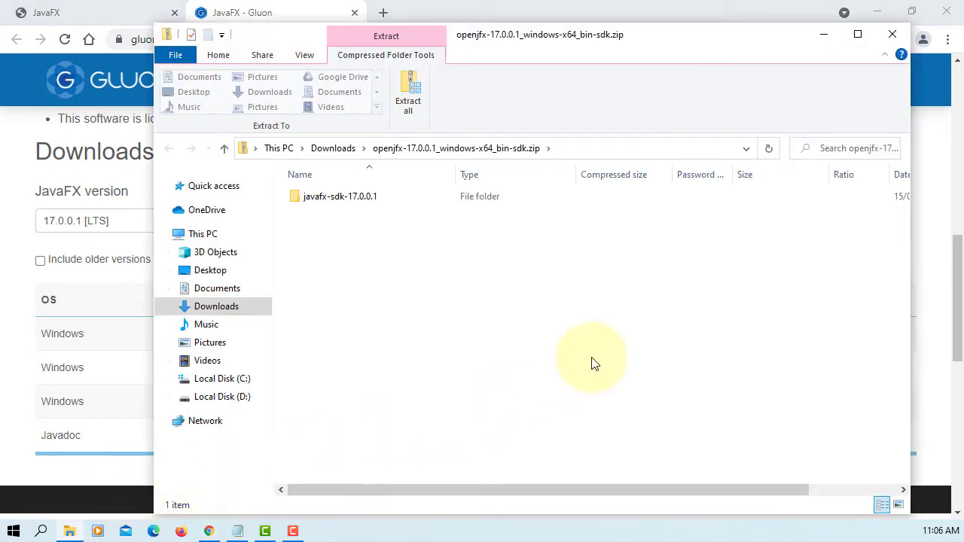
pyautogui.moveTo(689, 313)
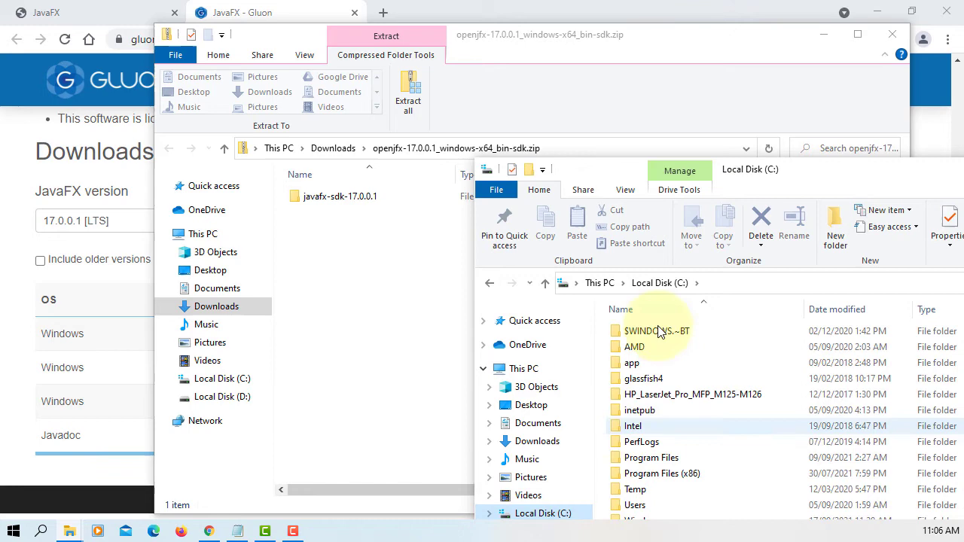
# Navigate a second Explorer window to C:\Program Files\Java, showing jdk-17 and javafx-sdk-16
pyautogui.click(650, 457)
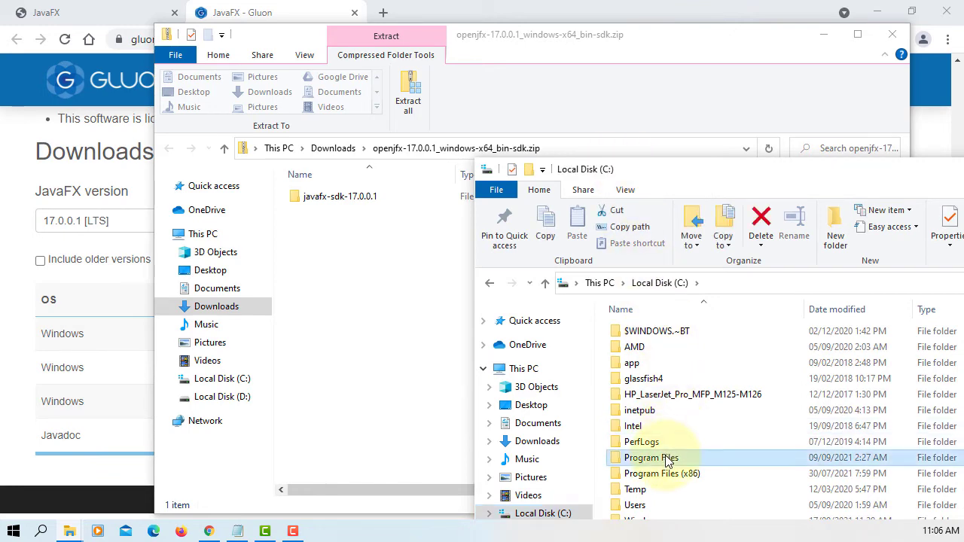
pyautogui.doubleClick(651, 458)
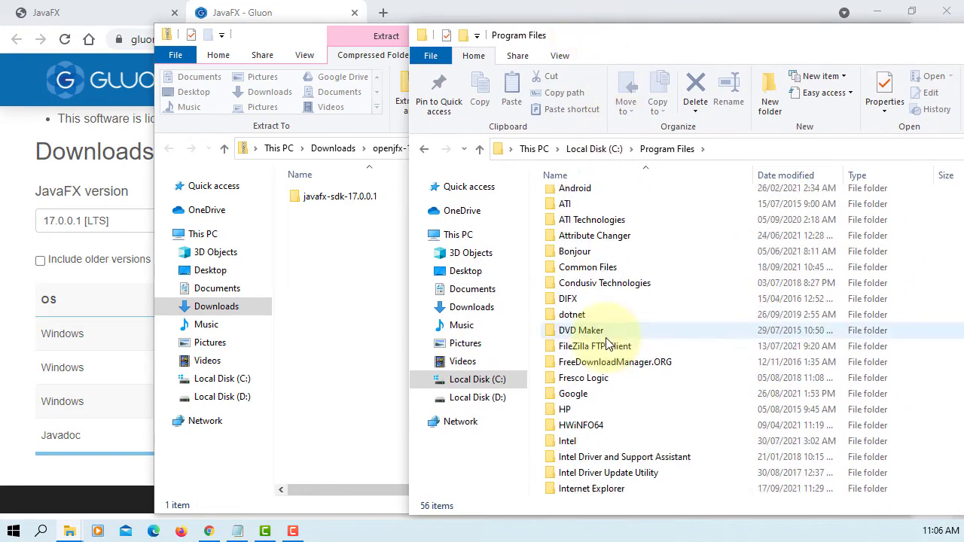
pyautogui.doubleClick(581, 330)
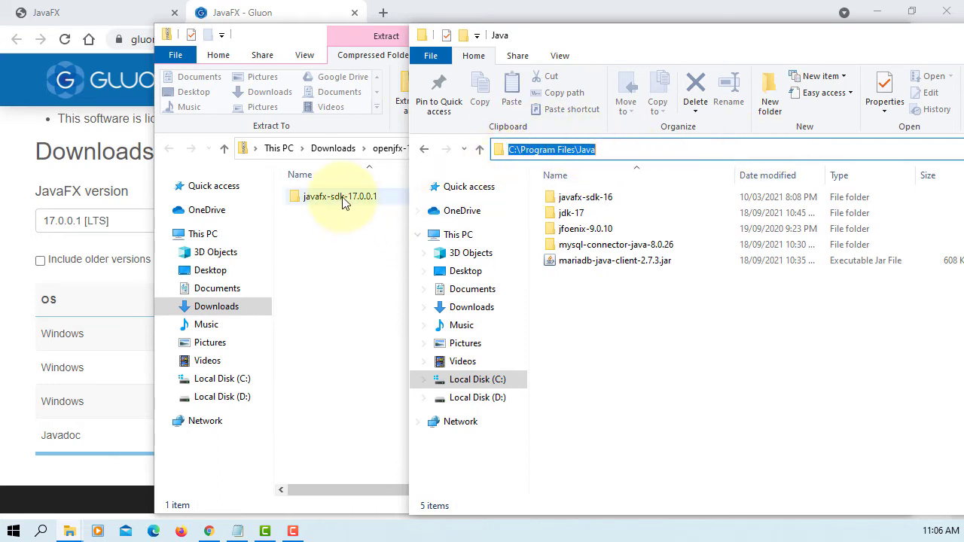
# Drag javafx-sdk-17.0.0.1 into C:\Program Files\Java and approve administrator permission
pyautogui.moveTo(340, 195); pyautogui.dragTo(610, 286)
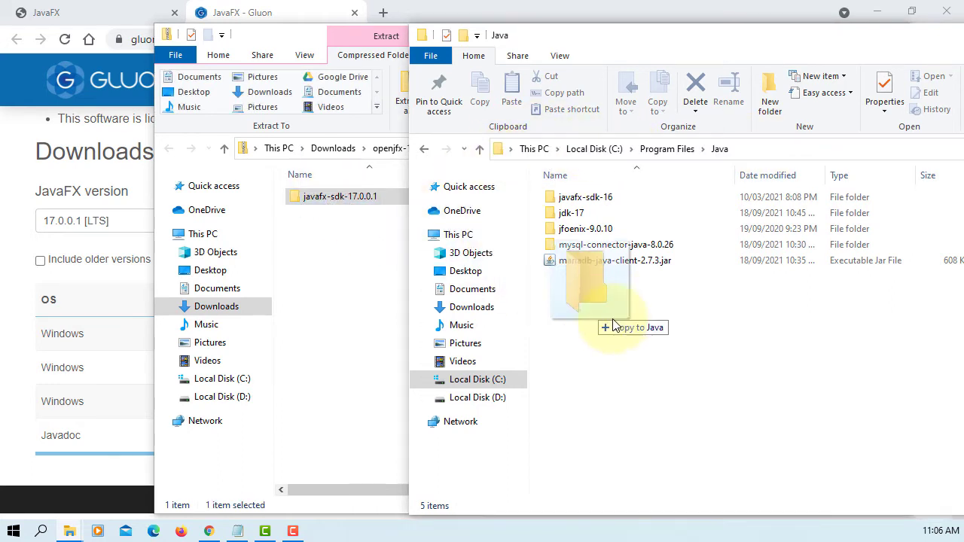
pyautogui.moveTo(610, 302); pyautogui.dragTo(648, 362)
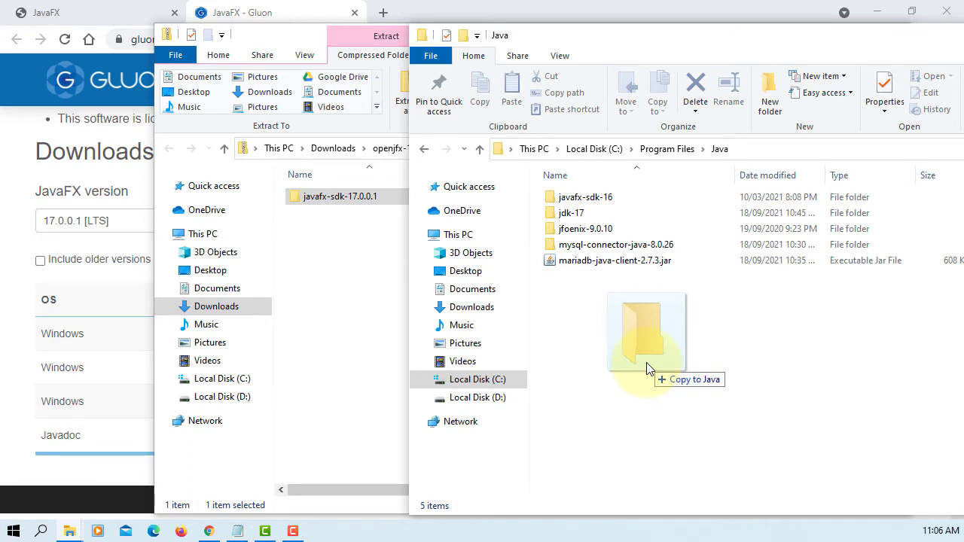
pyautogui.moveTo(646, 331); pyautogui.dragTo(646, 331)
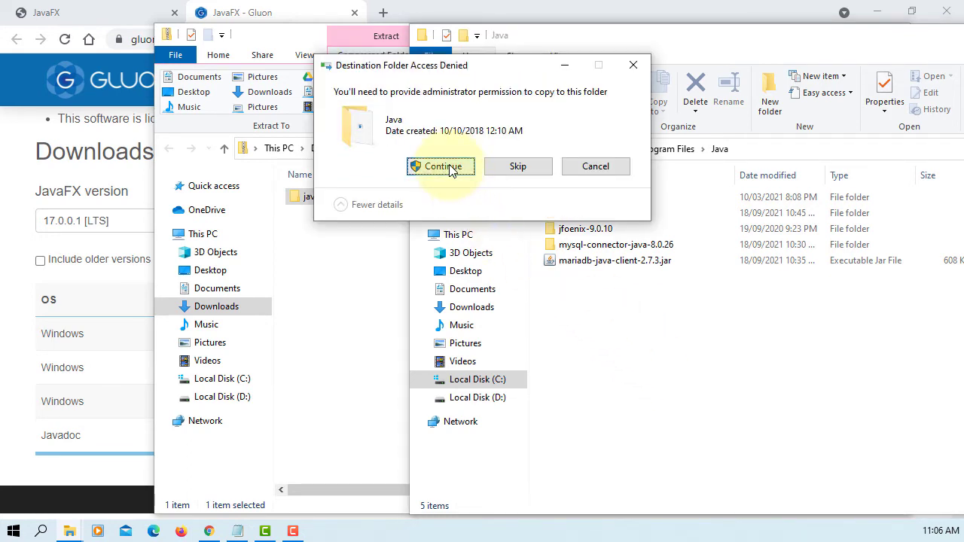
pyautogui.click(440, 167)
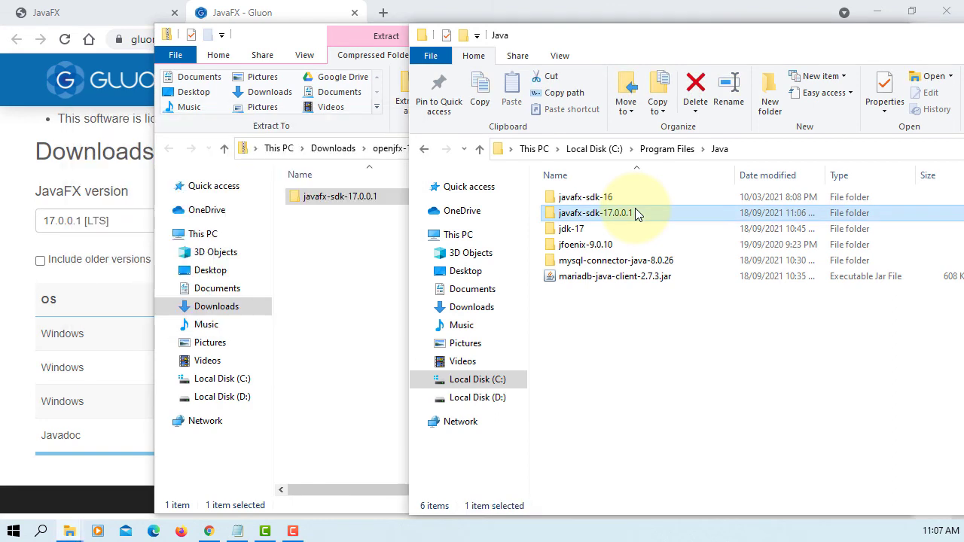
# Open javafx-sdk-17.0.0.1\lib and select javafx.base.jar among the JavaFX jars
pyautogui.doubleClick(594, 212)
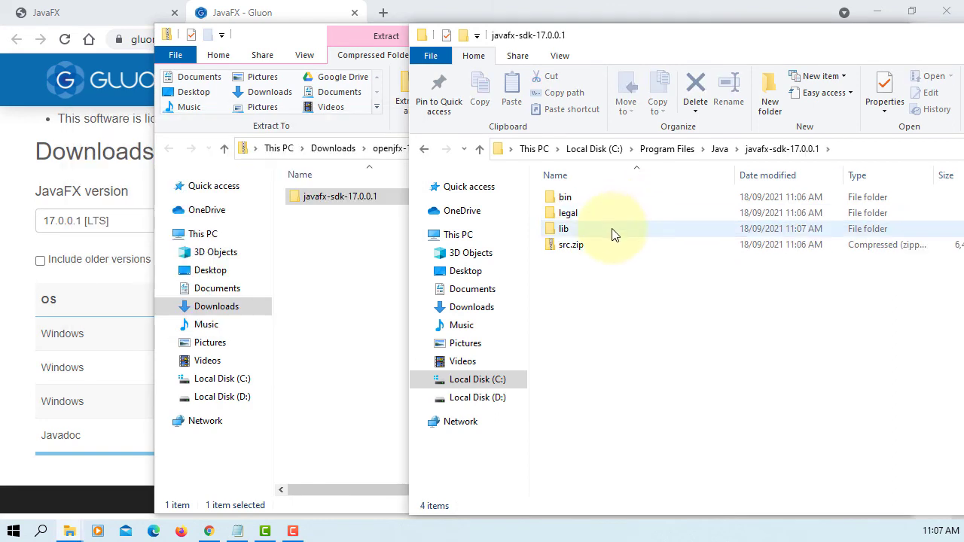
pyautogui.doubleClick(563, 229)
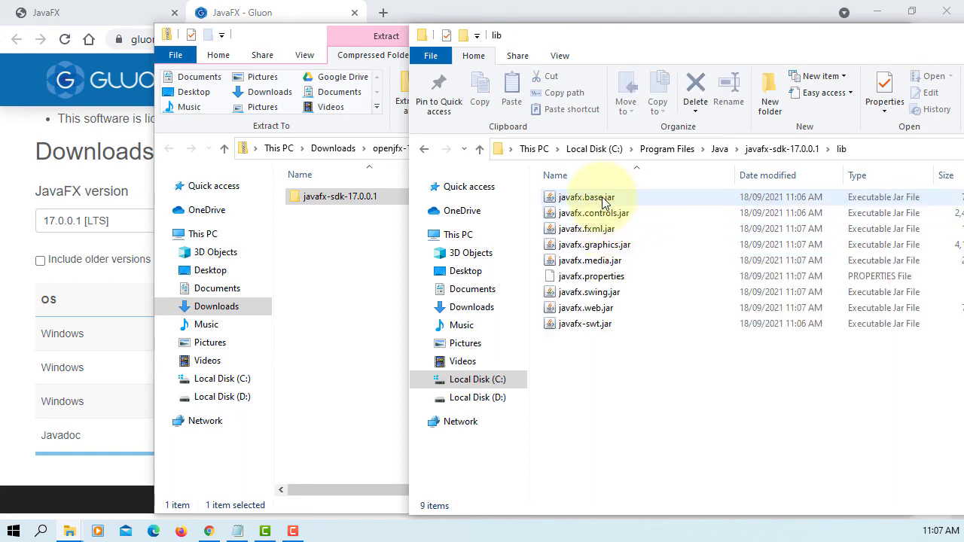
pyautogui.click(586, 323)
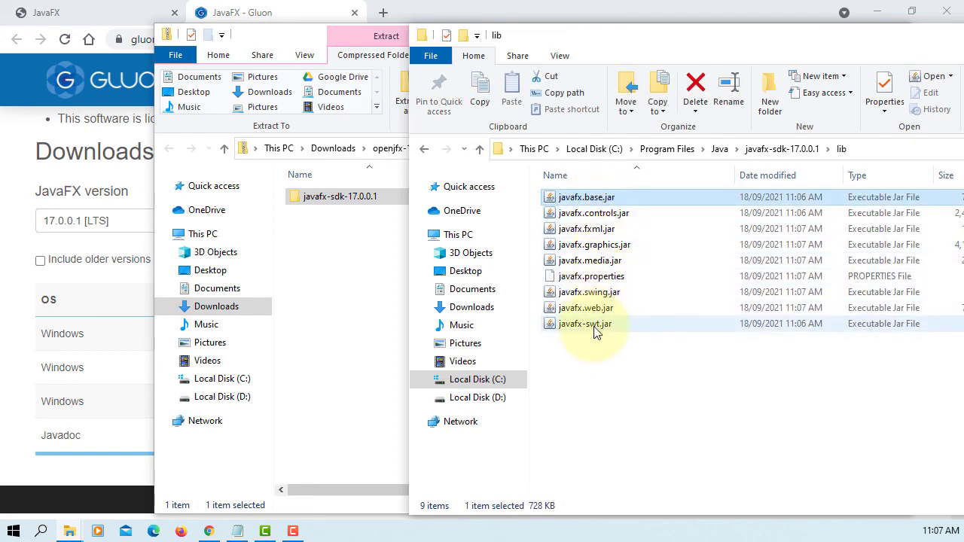